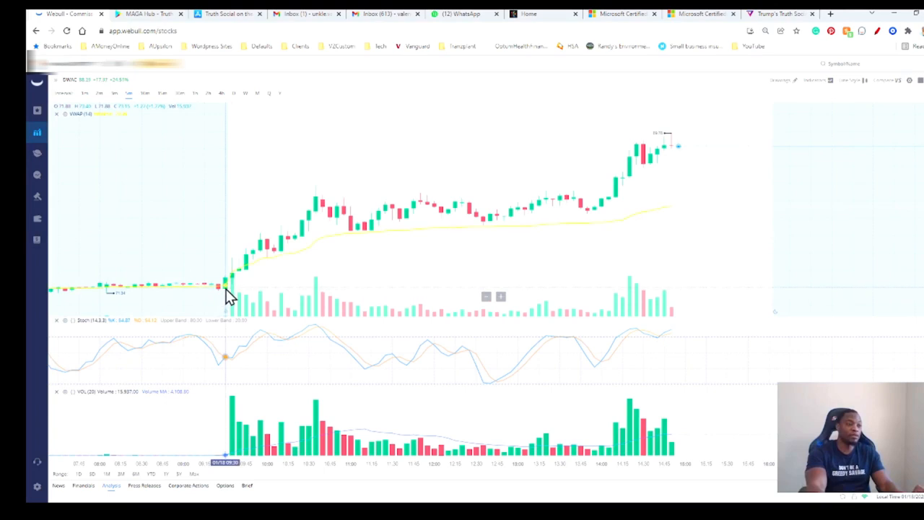
mouse_move(658, 148)
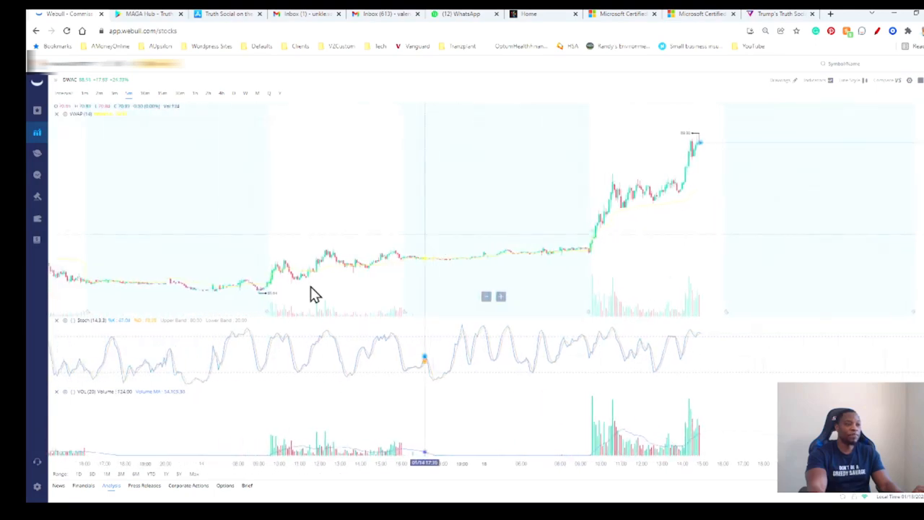
mouse_move(227, 281)
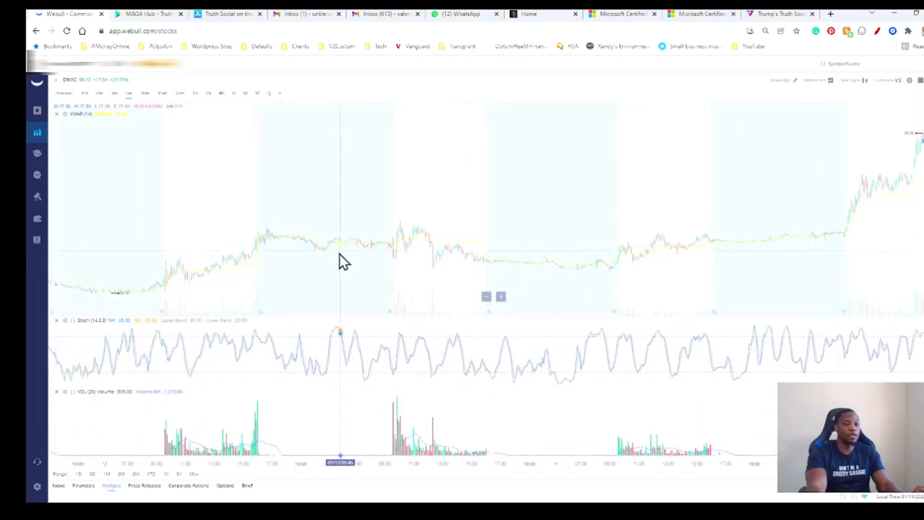
mouse_move(132, 301)
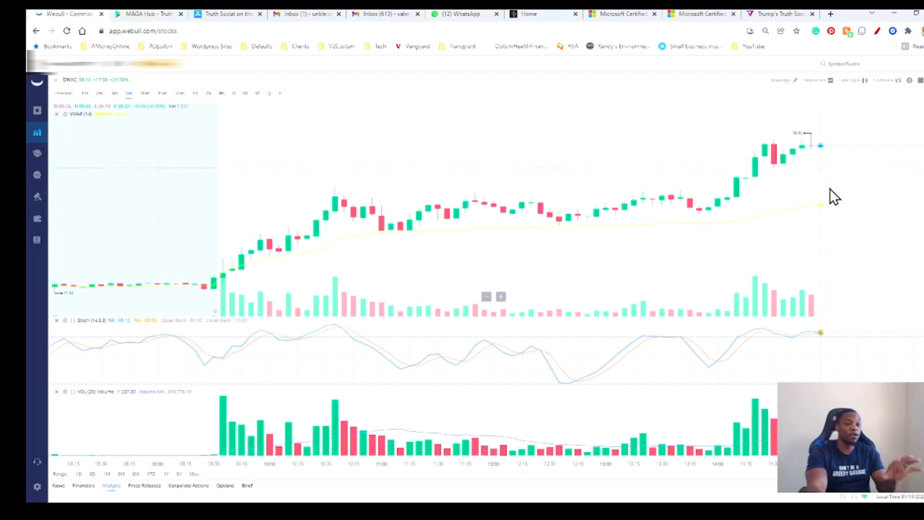
mouse_move(783, 248)
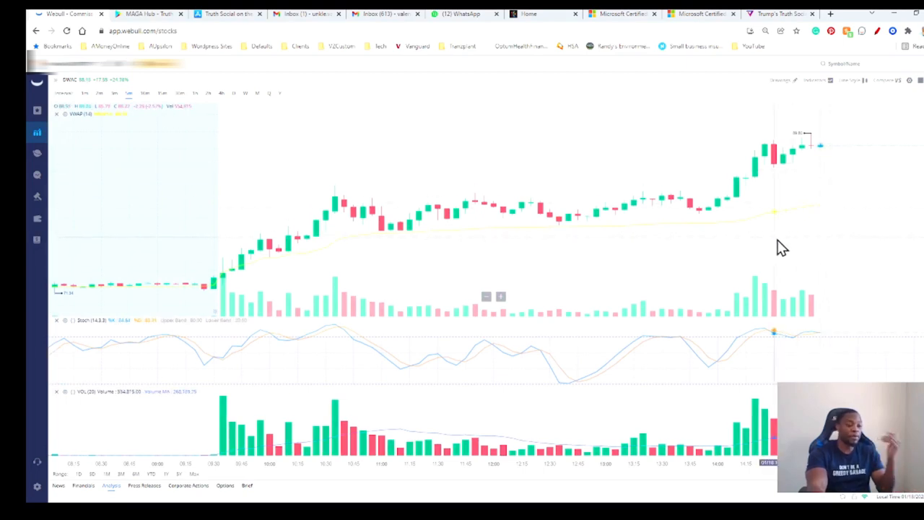
mouse_move(750, 240)
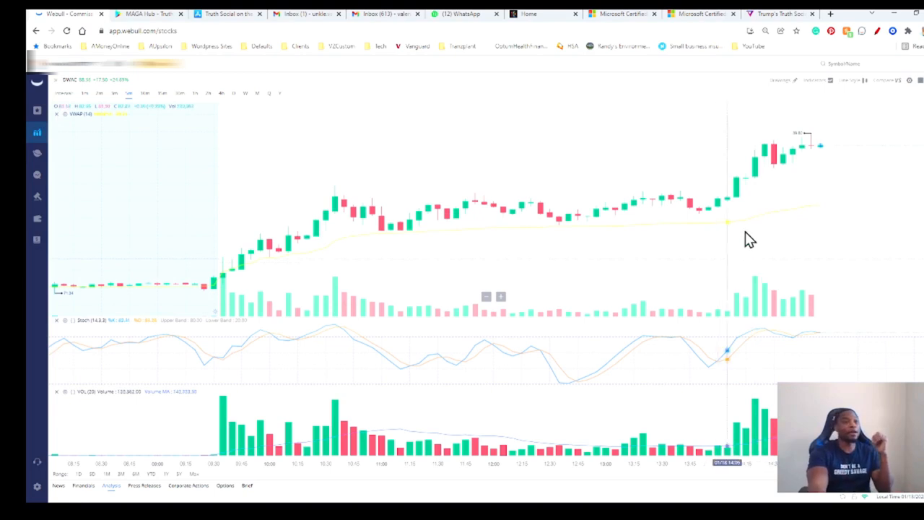
mouse_move(772, 223)
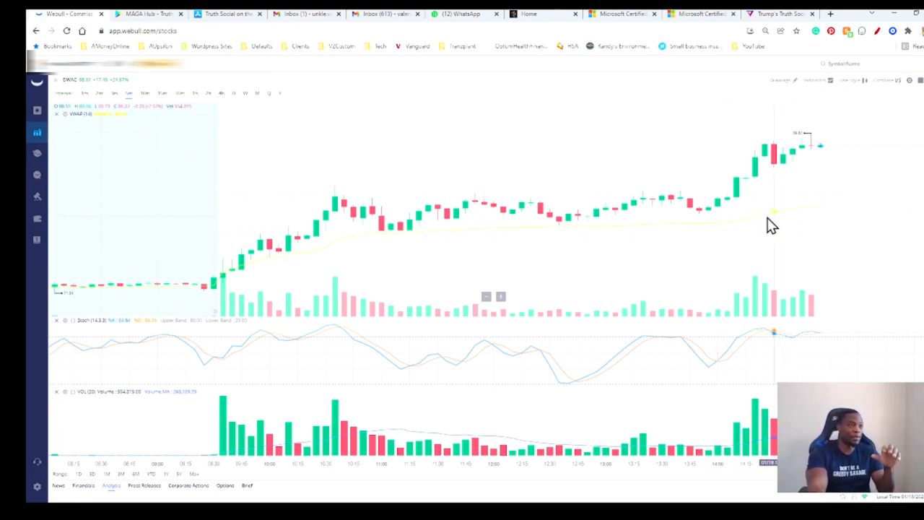
mouse_move(733, 220)
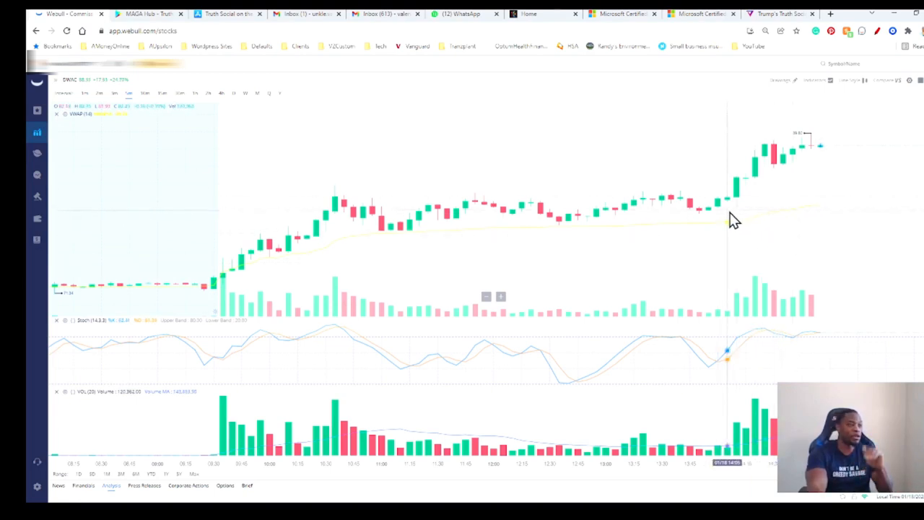
mouse_move(682, 244)
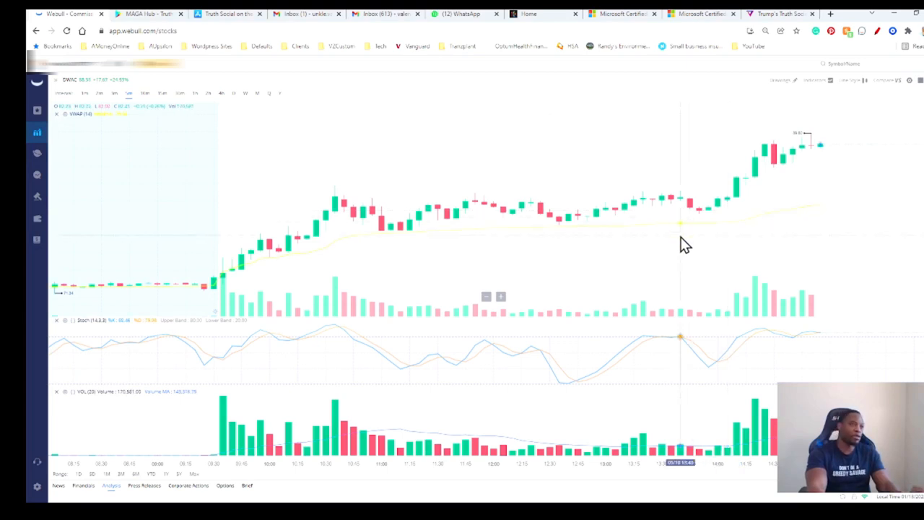
mouse_move(483, 172)
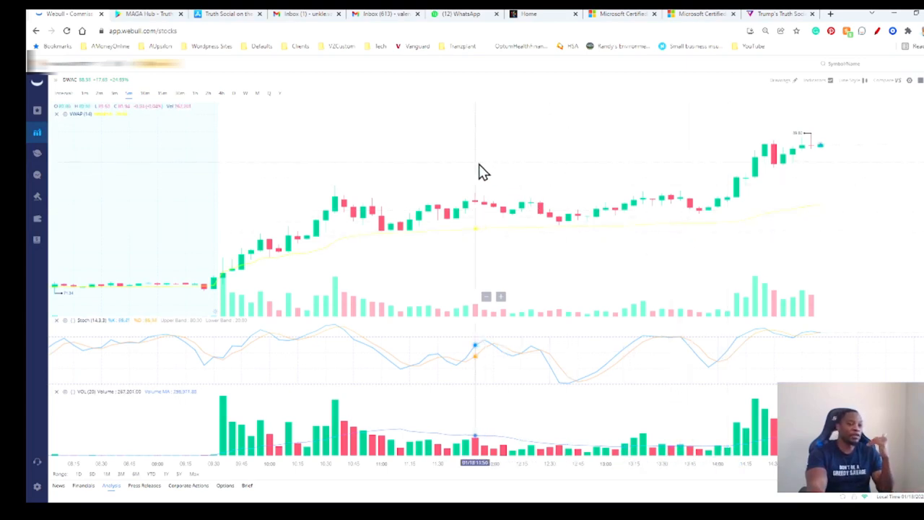
mouse_move(462, 180)
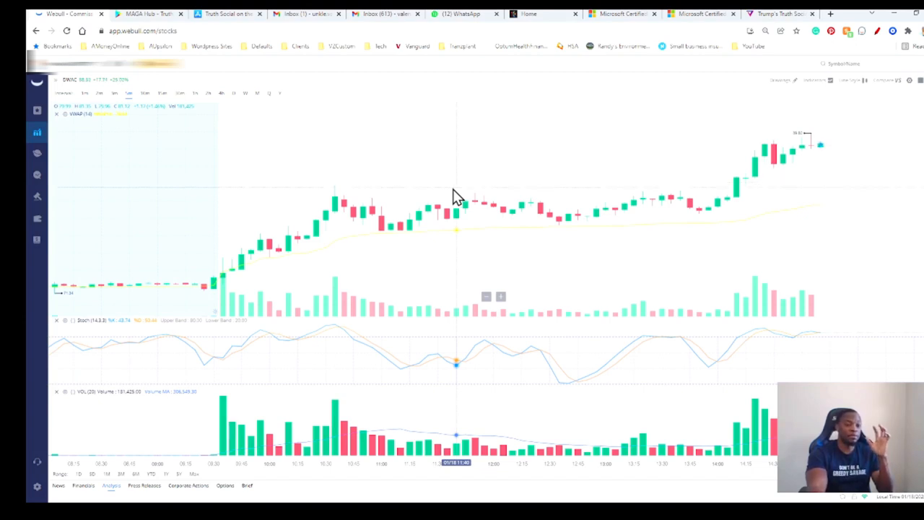
mouse_move(447, 201)
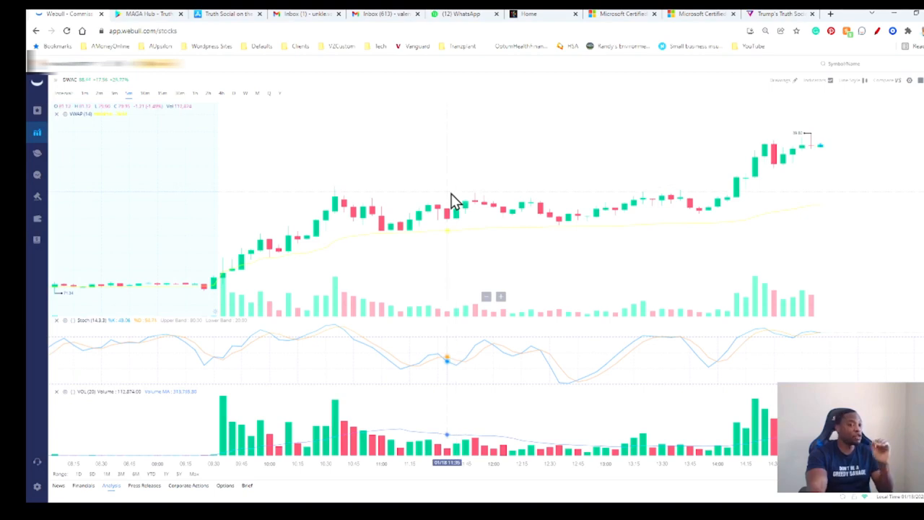
Step: Switch to the MAGA Hub browser tab to show its Google Play listing
click(145, 13)
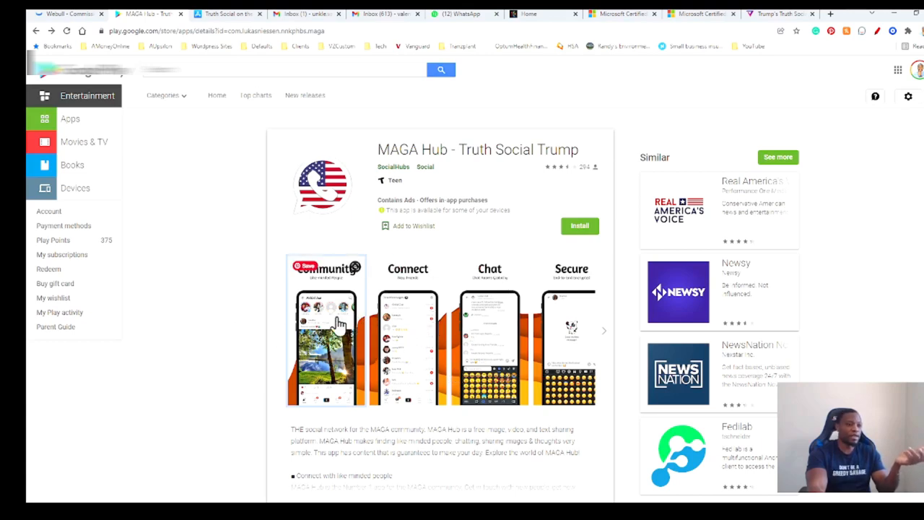
mouse_move(378, 211)
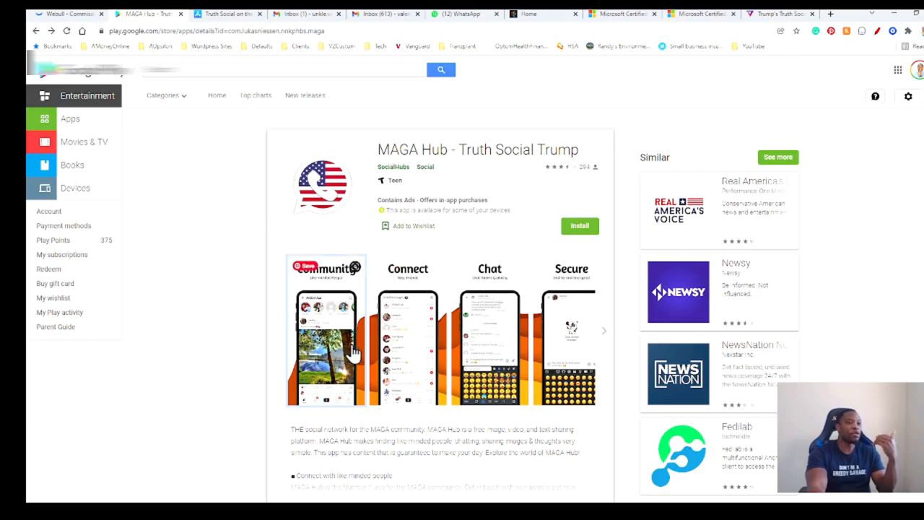
mouse_move(351, 355)
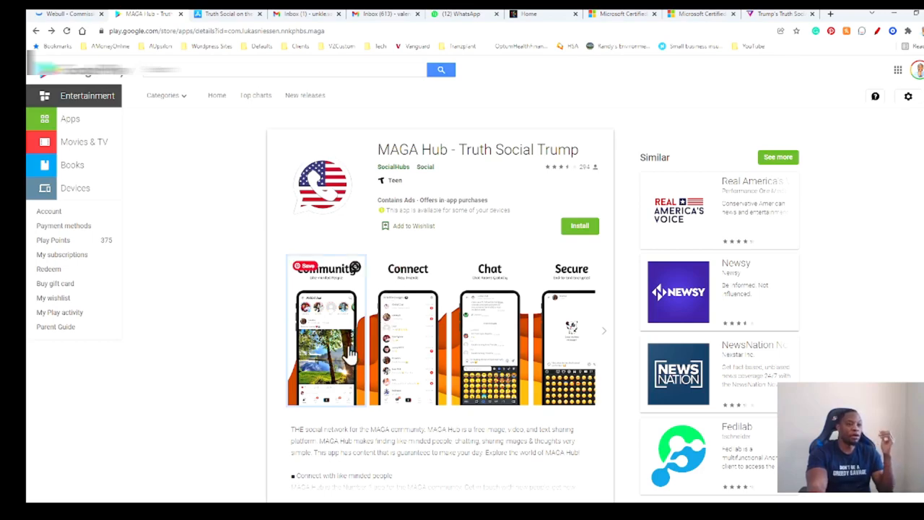
mouse_move(330, 364)
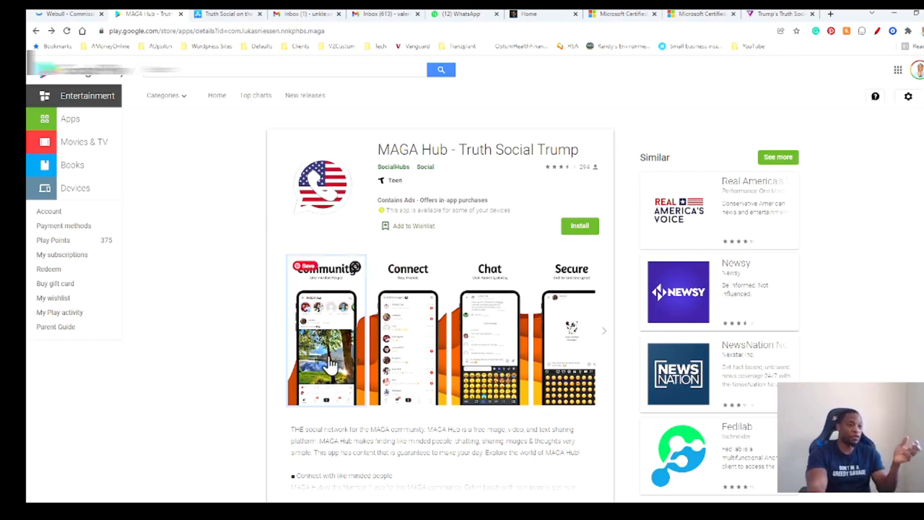
Step: Enlarge the first MAGA Hub screenshot and advance through the next two screenshots
click(325, 329)
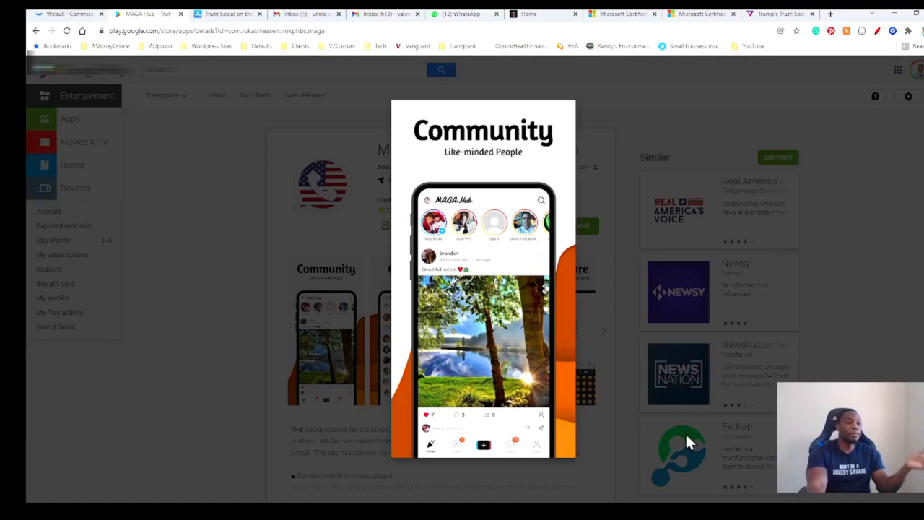
mouse_move(650, 397)
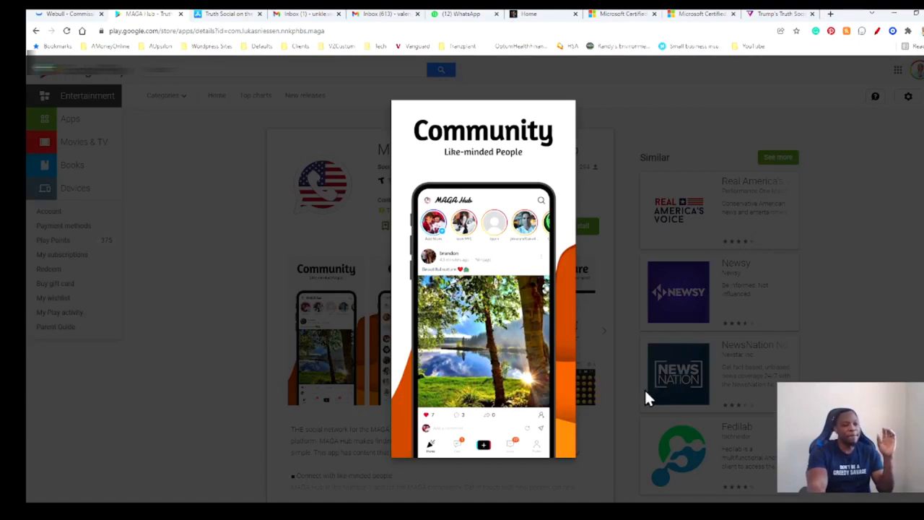
mouse_move(642, 406)
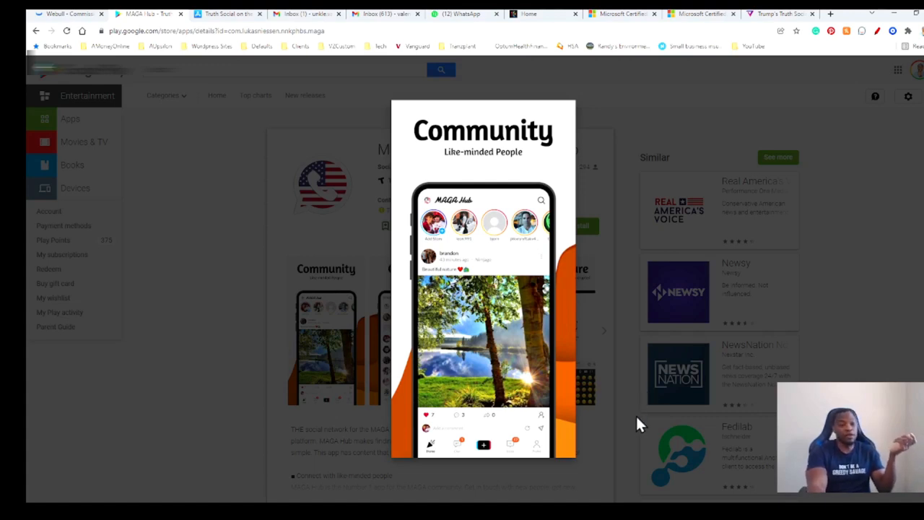
mouse_move(607, 422)
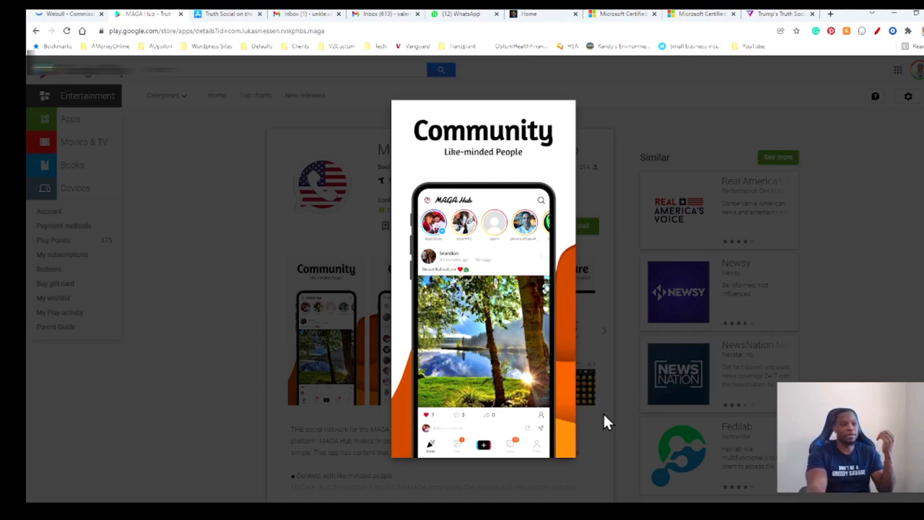
mouse_move(594, 437)
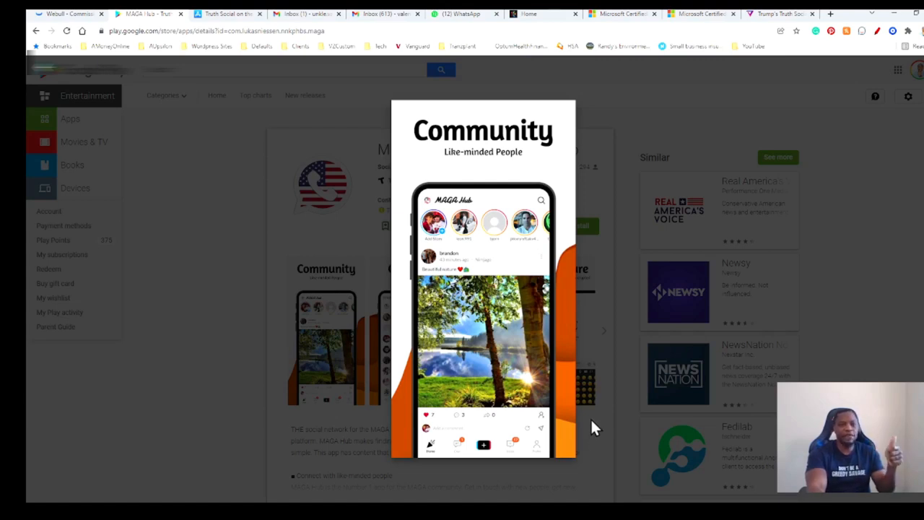
mouse_move(591, 439)
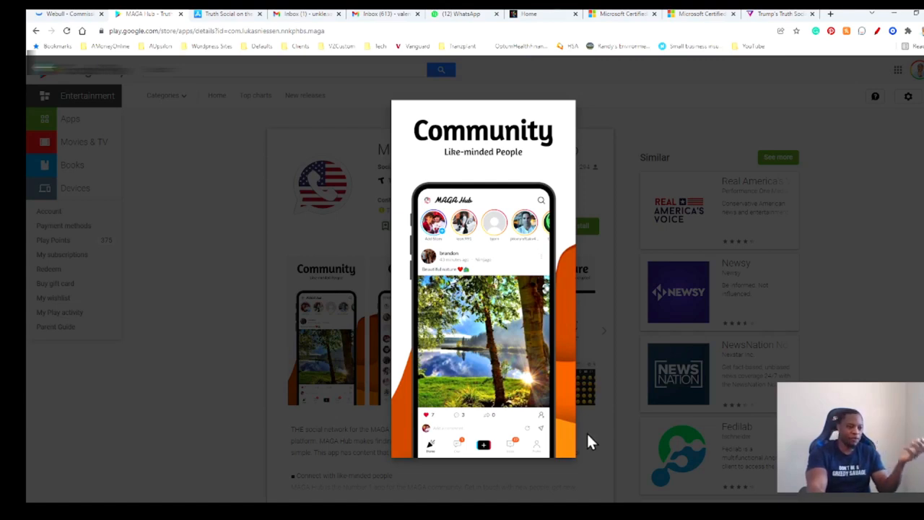
mouse_move(895, 273)
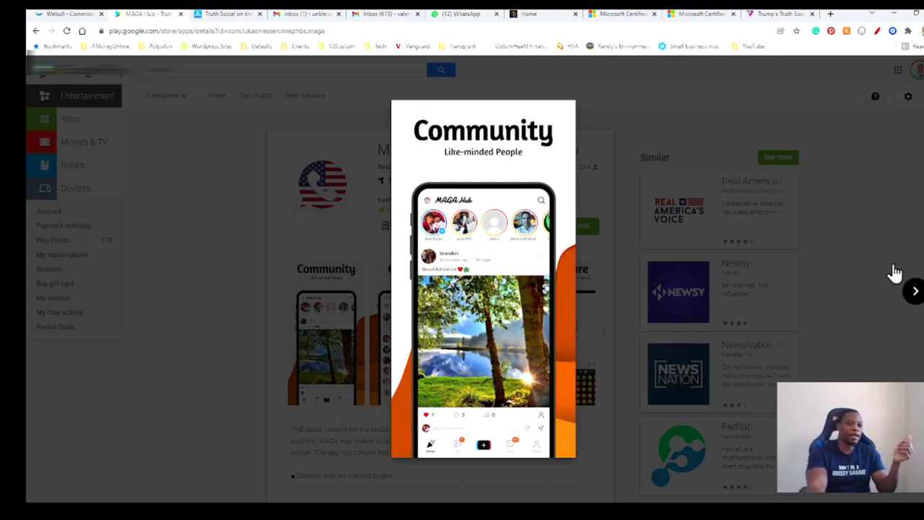
click(914, 291)
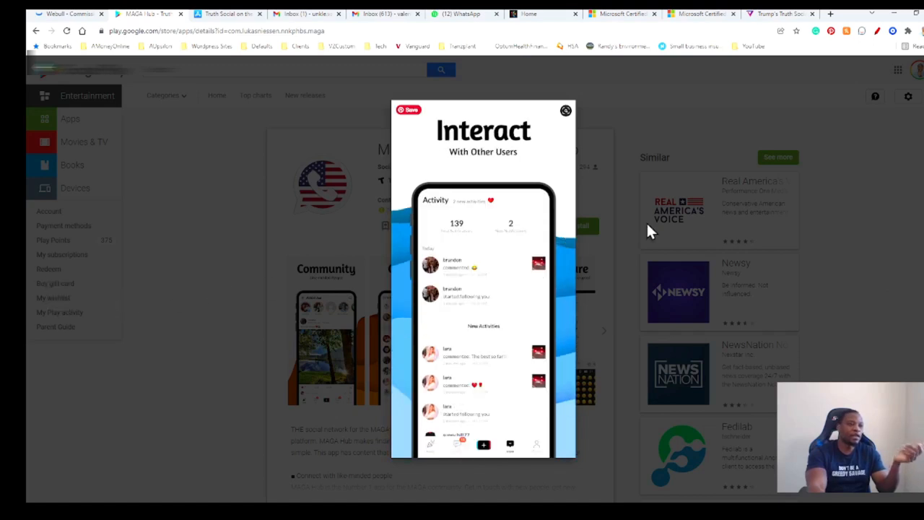
mouse_move(559, 382)
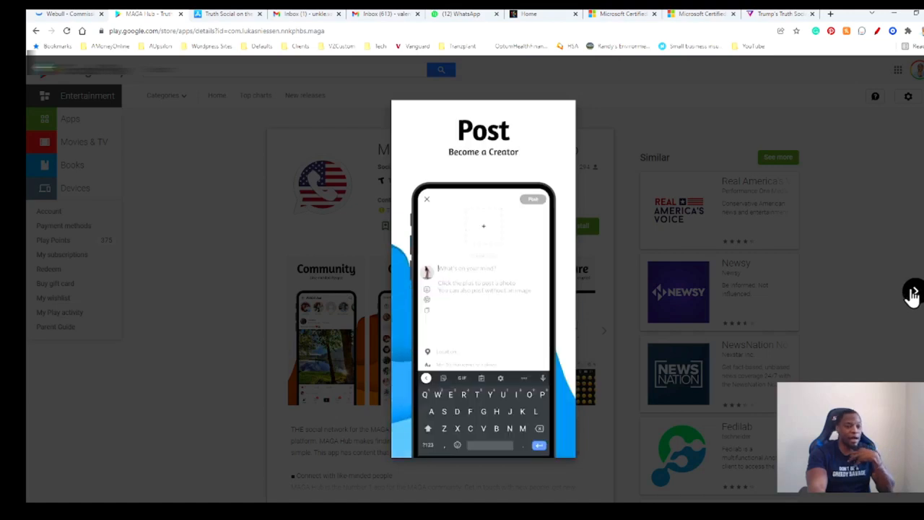
click(912, 290)
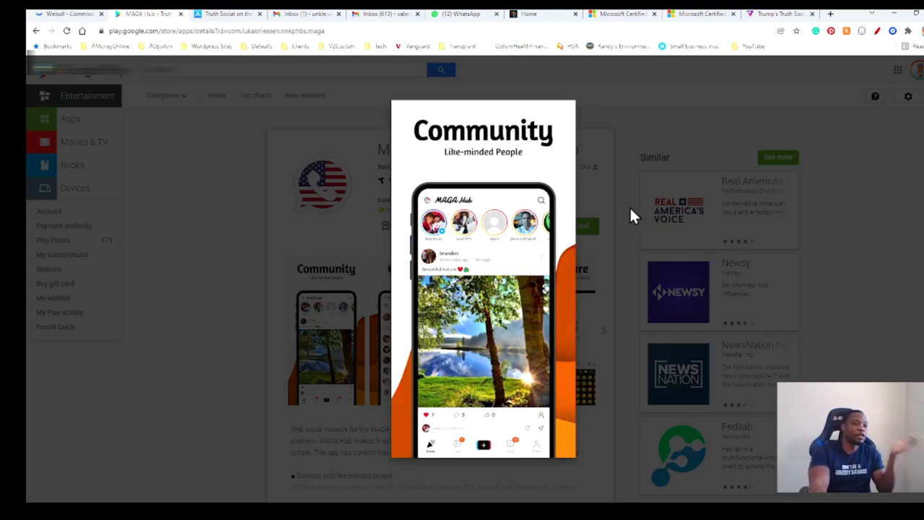
mouse_move(622, 245)
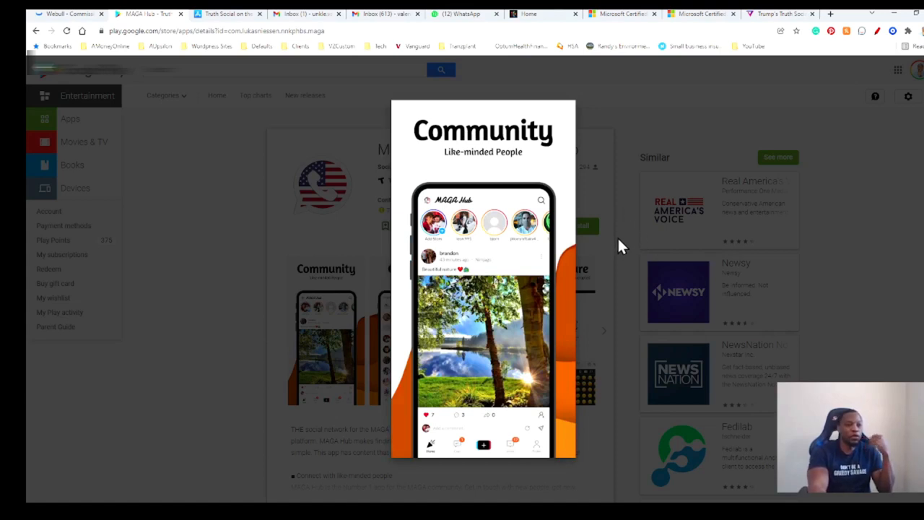
mouse_move(622, 241)
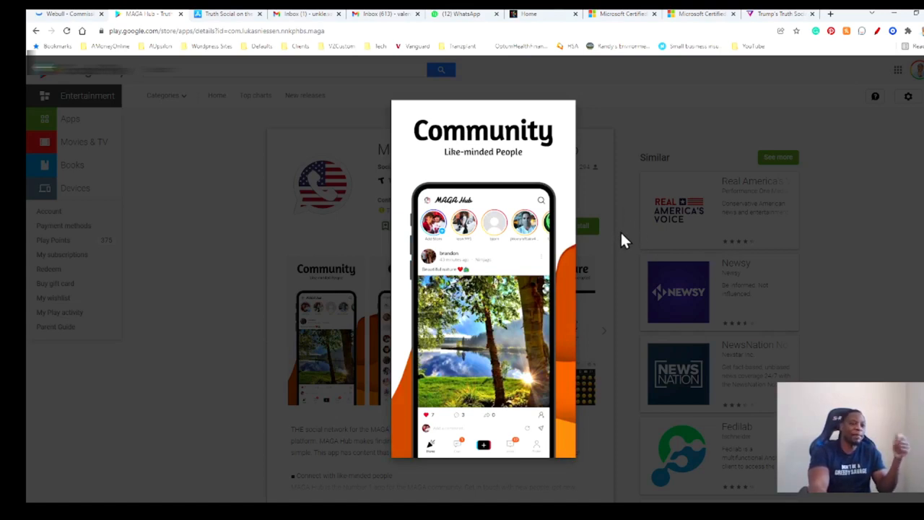
mouse_move(620, 247)
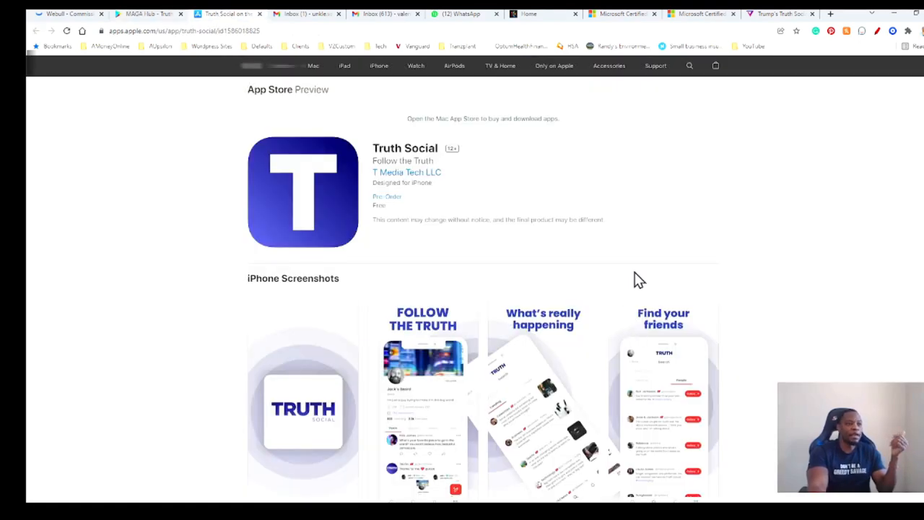
Step: Scroll down to the Truth Social iPhone screenshots, then back to the top
scroll(down, 3)
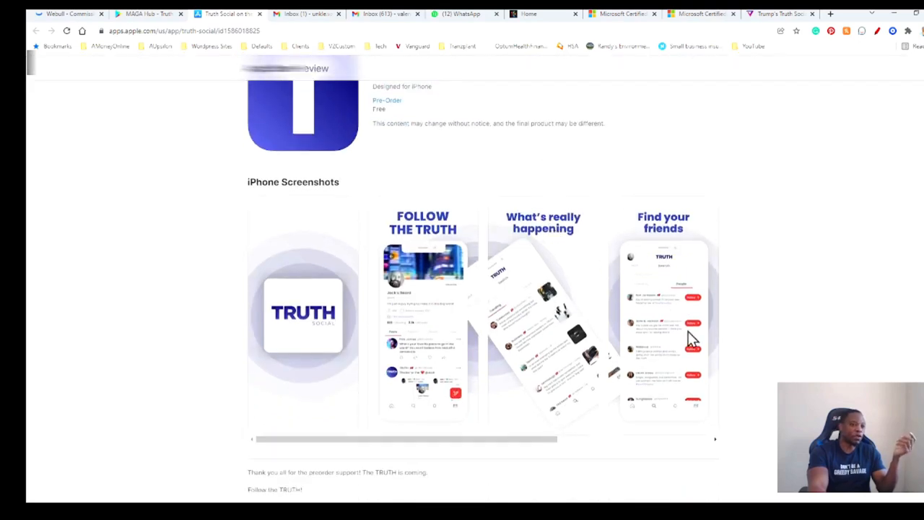
mouse_move(555, 280)
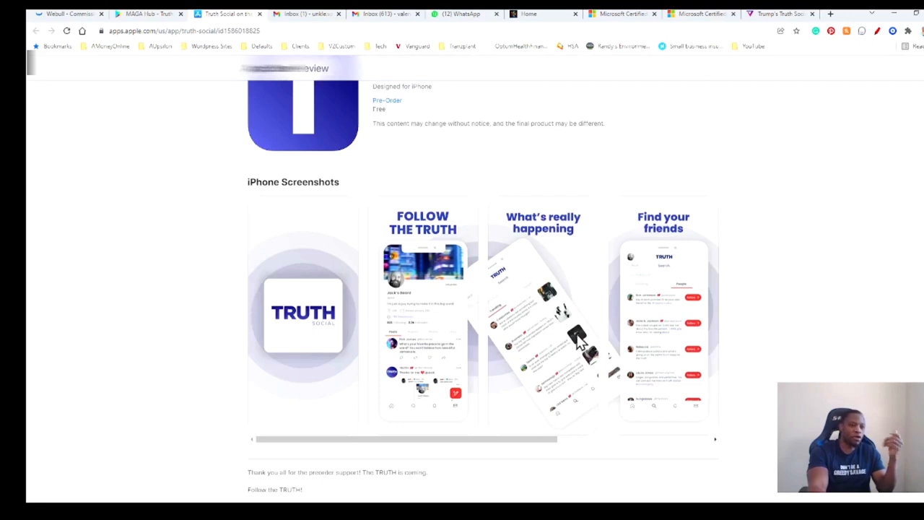
scroll(up, 3)
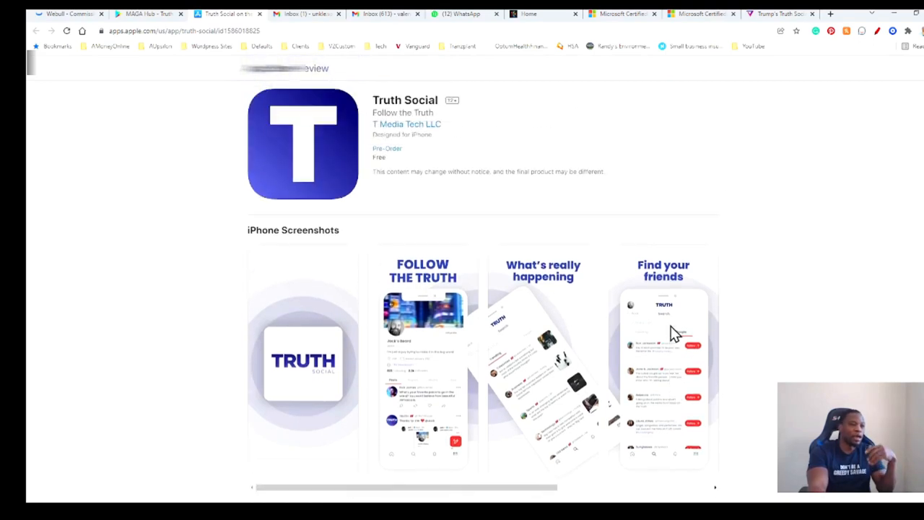
scroll(up, 3)
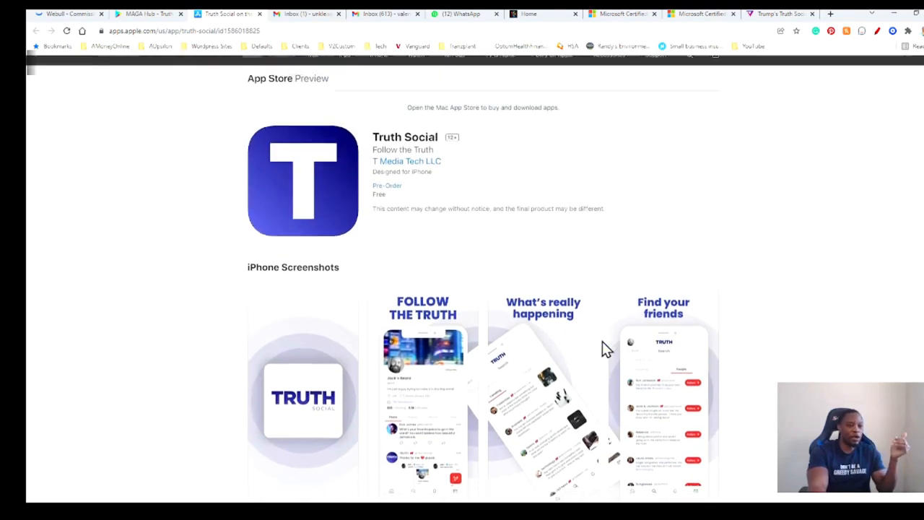
scroll(up, 3)
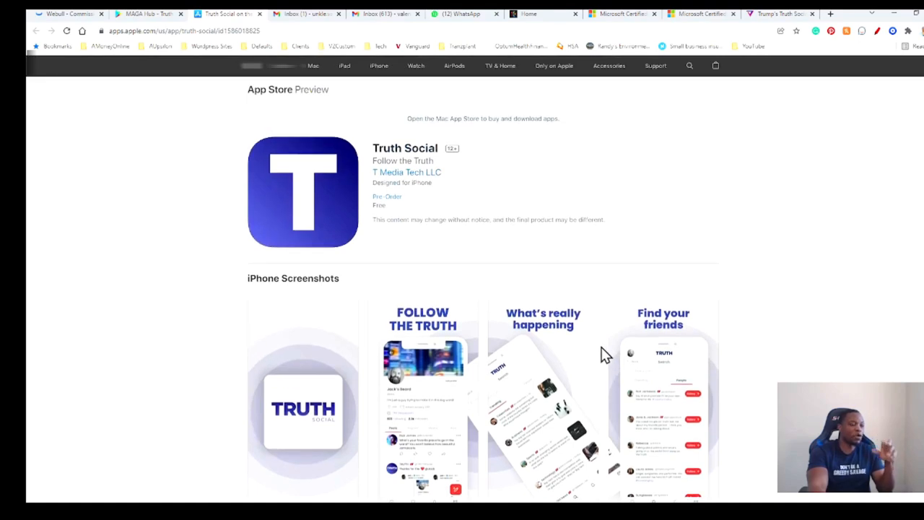
mouse_move(602, 352)
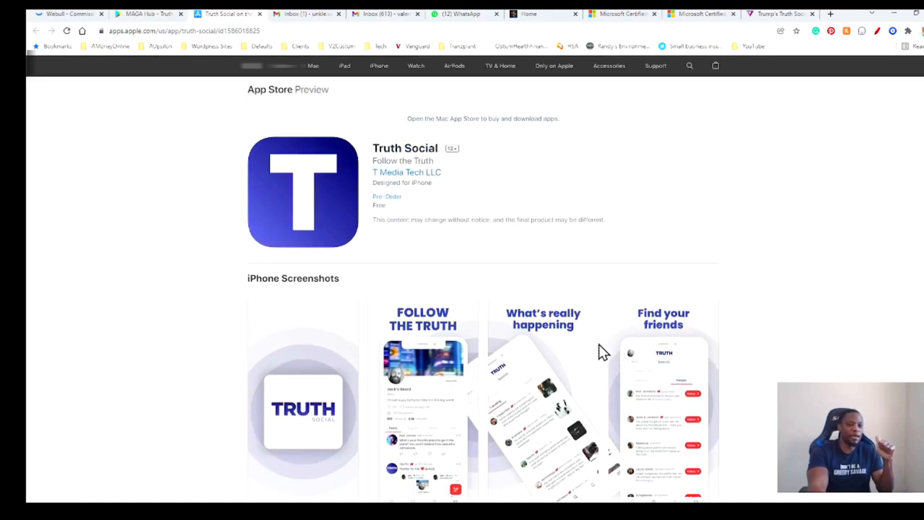
mouse_move(602, 349)
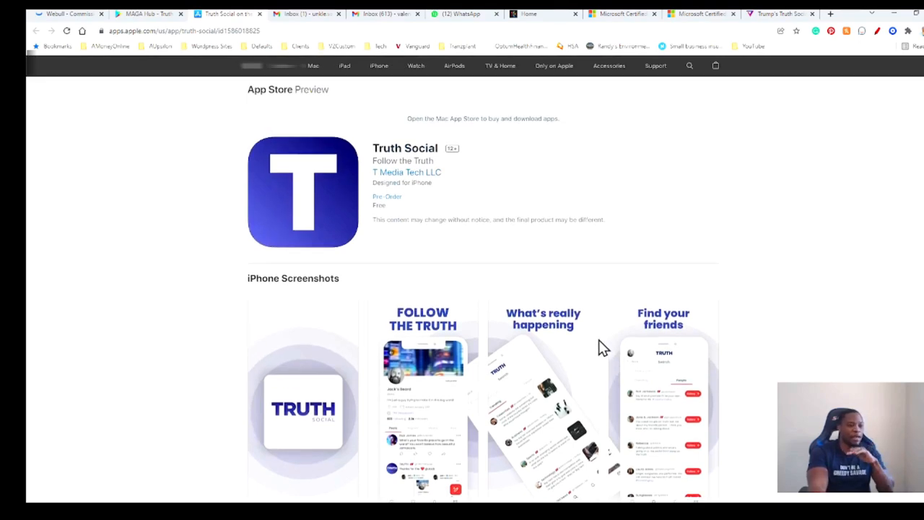
mouse_move(581, 330)
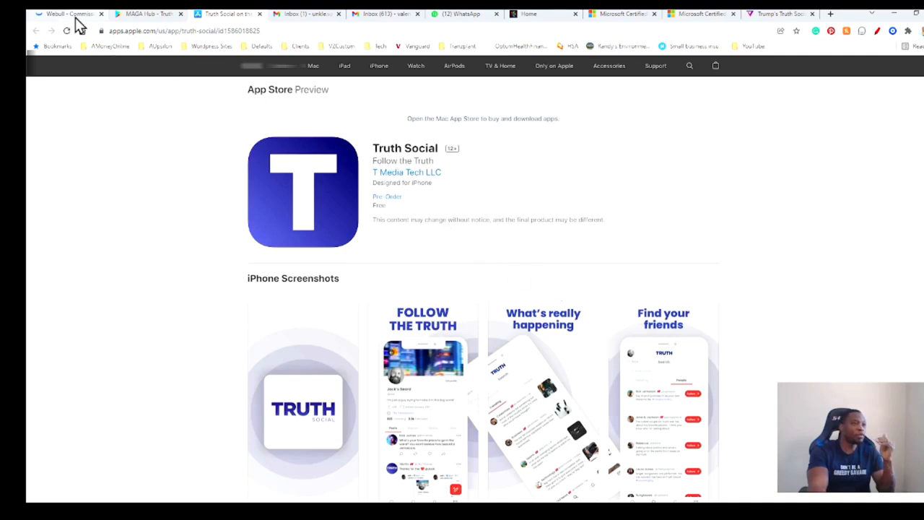
Step: Switch to the Webull browser tab to show the DWAC intraday chart
click(65, 13)
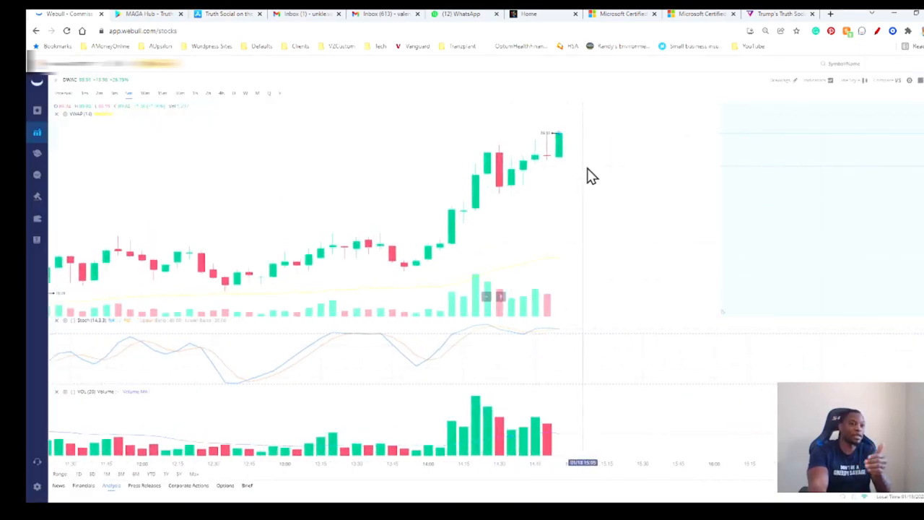
mouse_move(613, 220)
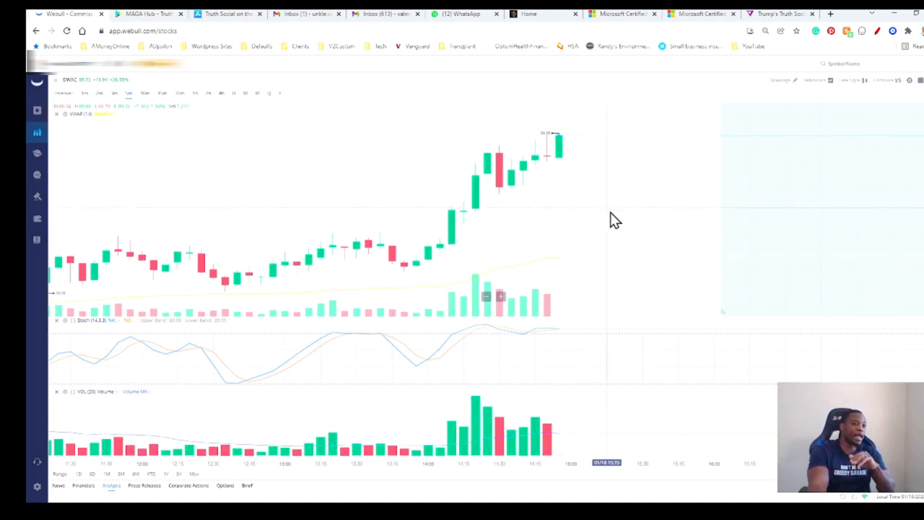
mouse_move(596, 176)
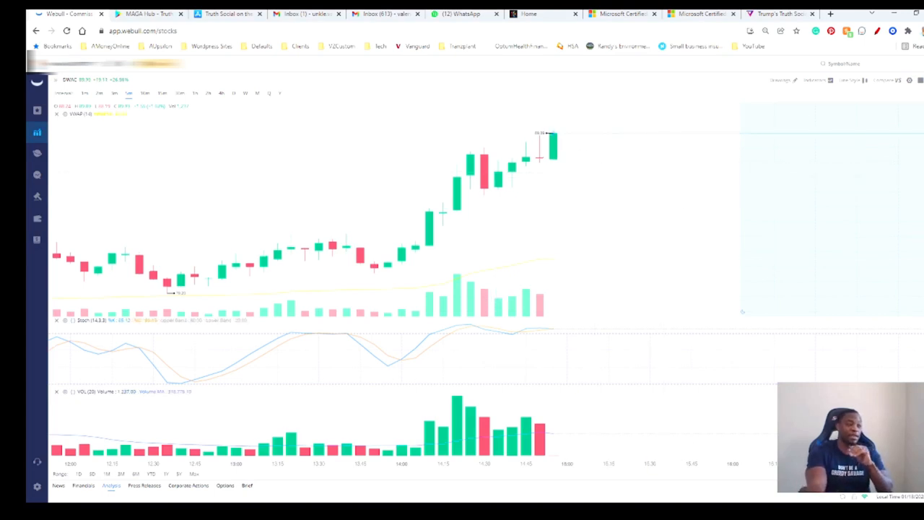
mouse_move(664, 331)
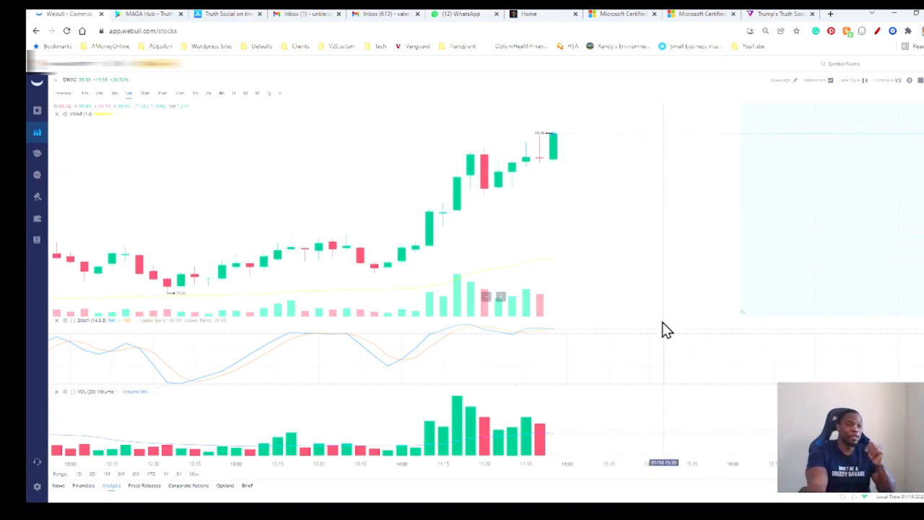
mouse_move(610, 298)
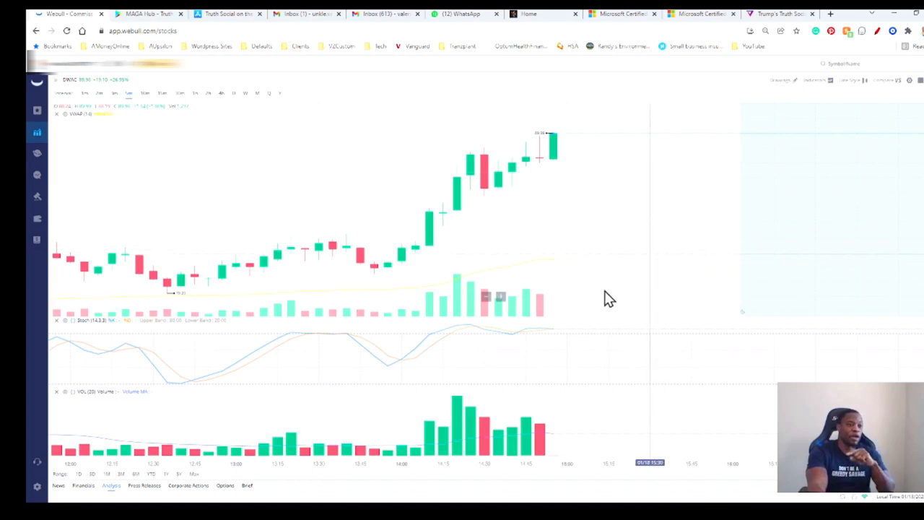
mouse_move(603, 285)
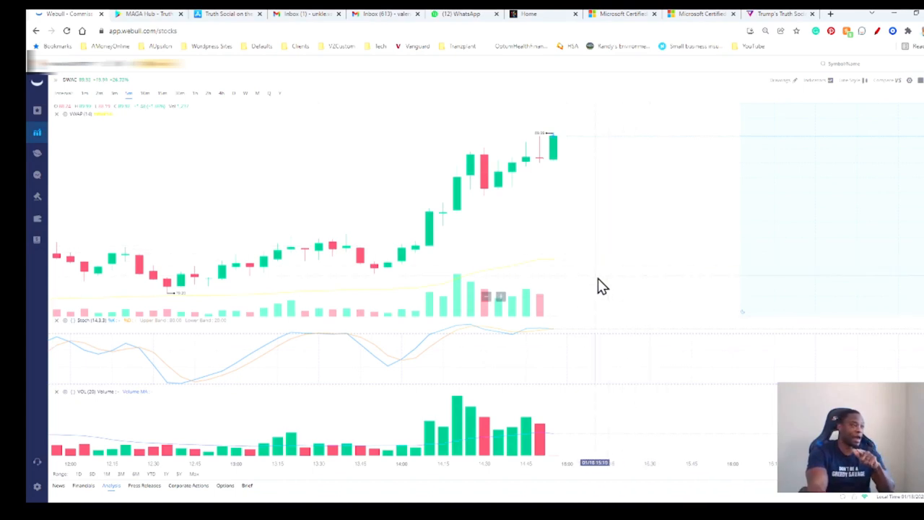
mouse_move(583, 205)
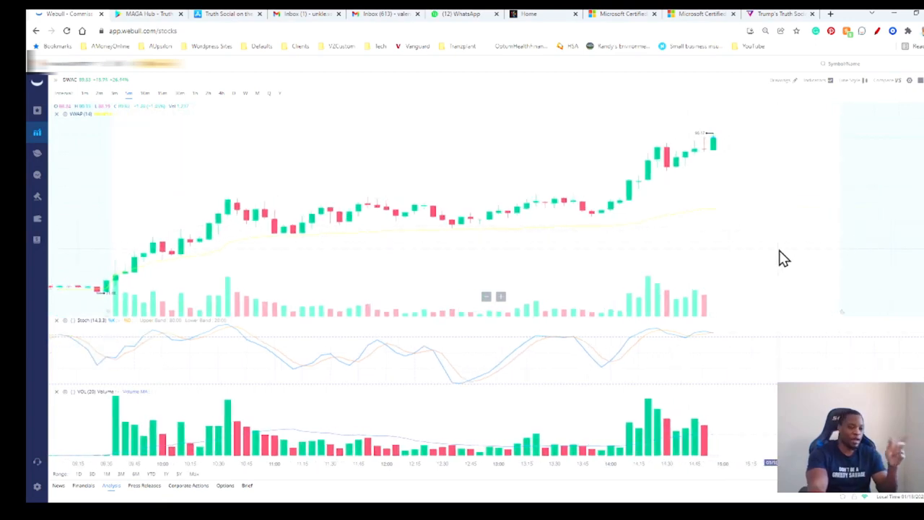
mouse_move(772, 275)
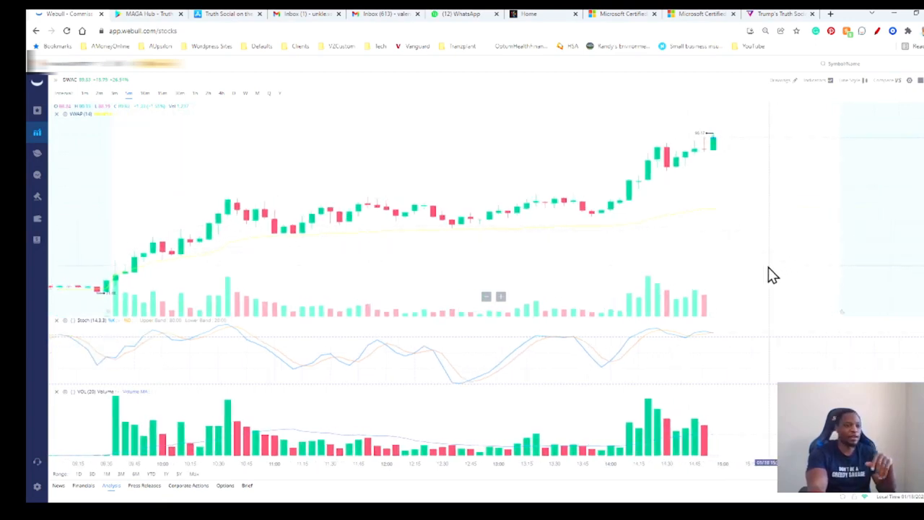
mouse_move(749, 261)
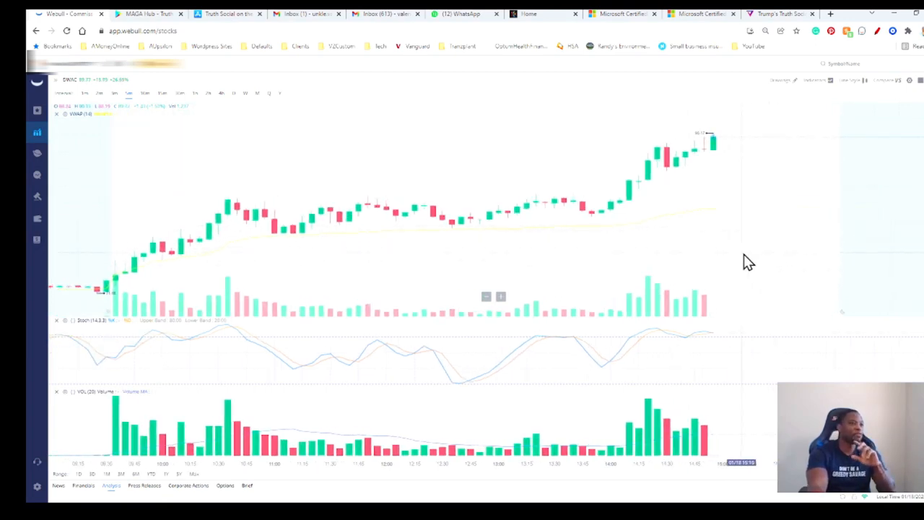
mouse_move(686, 278)
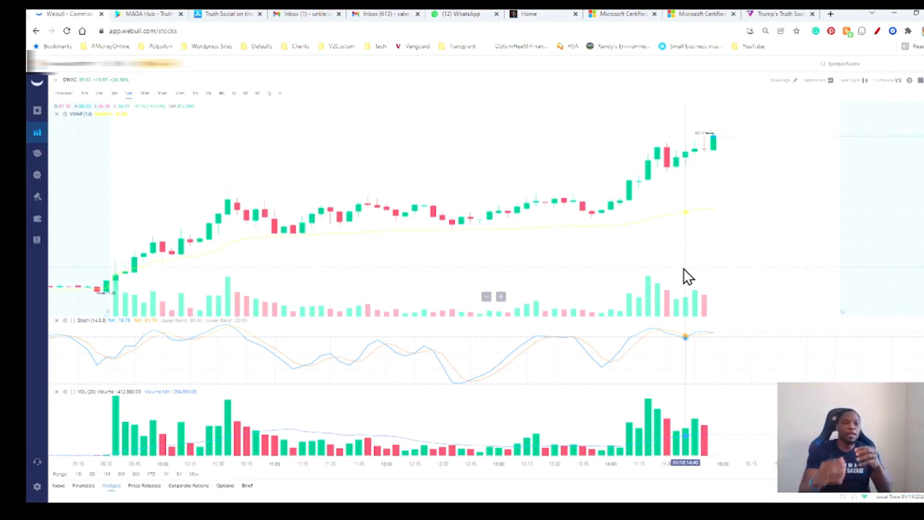
mouse_move(879, 189)
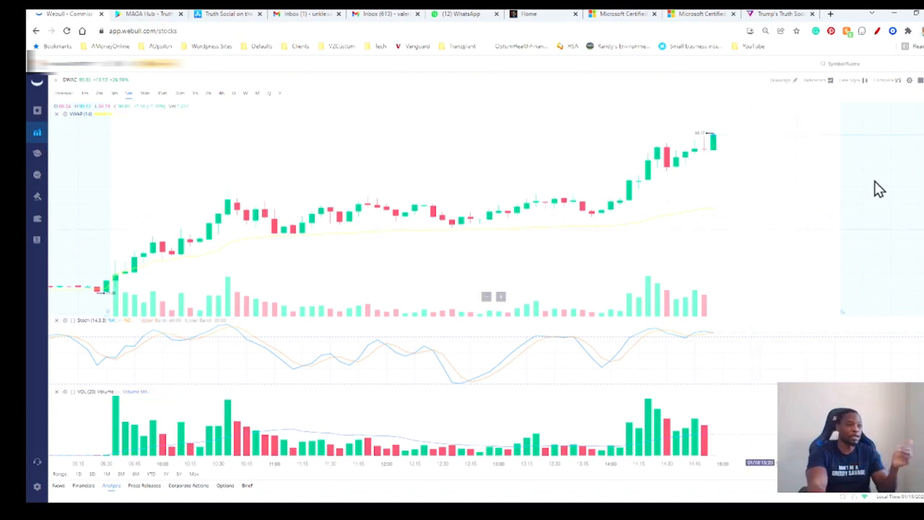
mouse_move(842, 228)
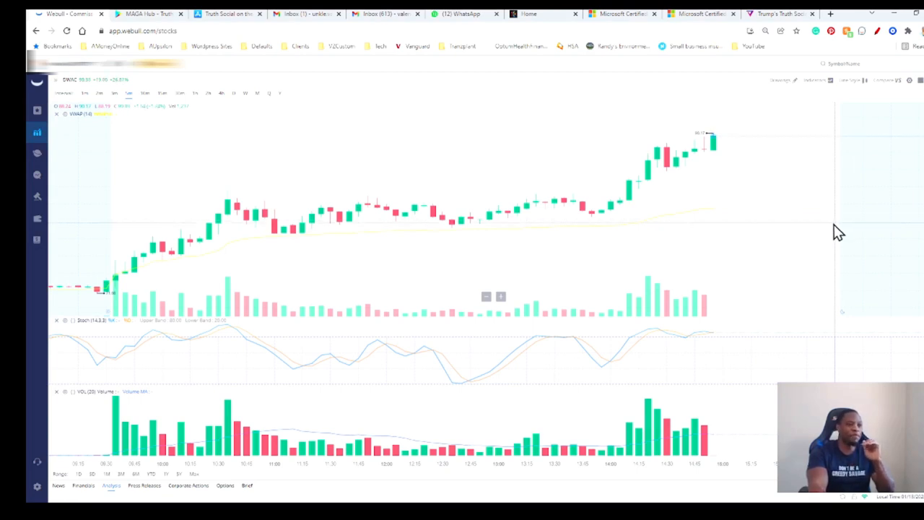
mouse_move(767, 242)
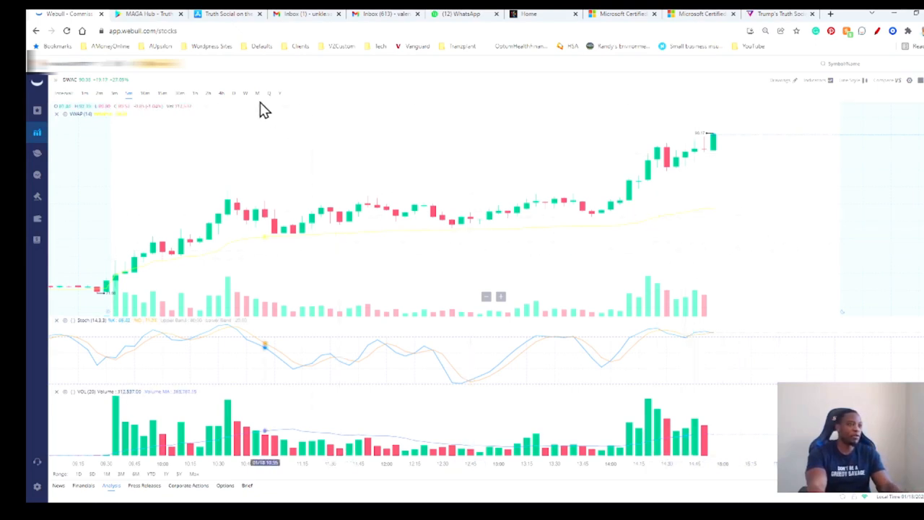
mouse_move(538, 202)
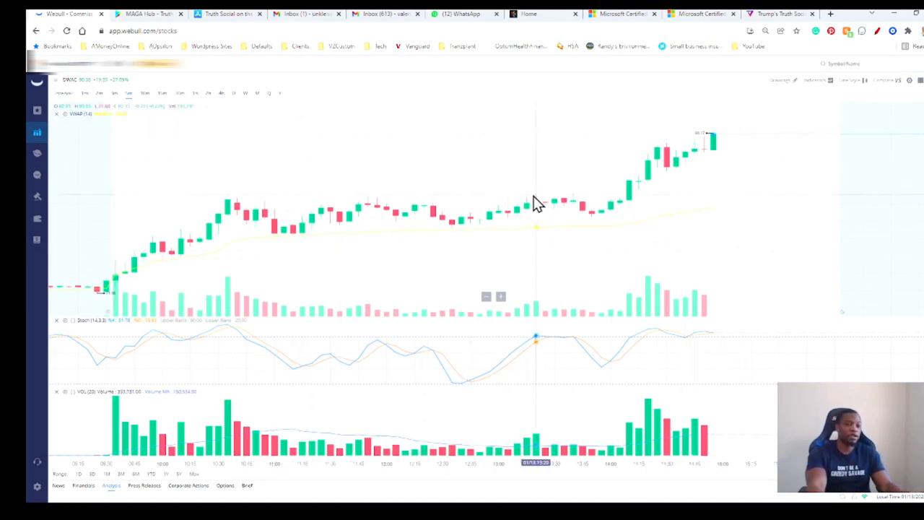